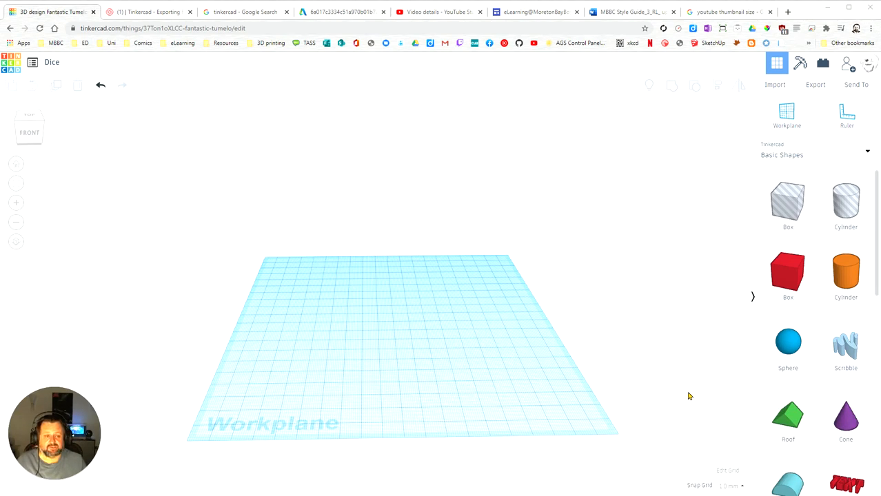
mouse_move(817, 197)
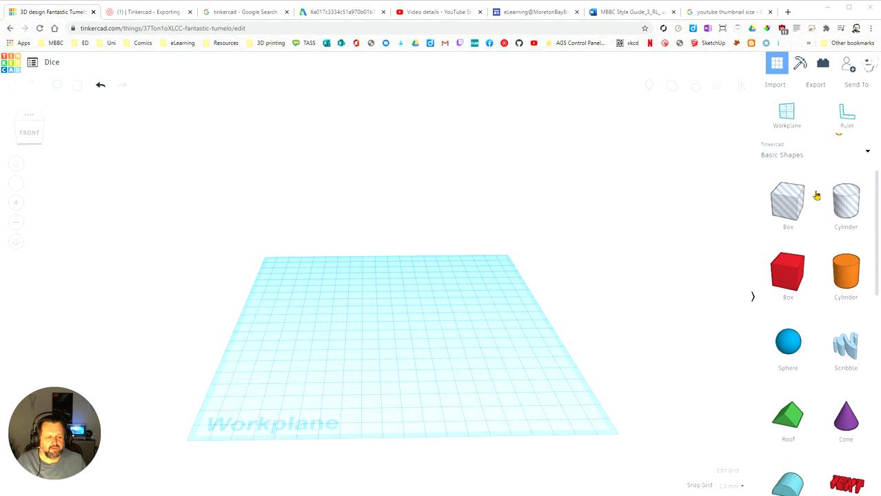
- Place the red Box from Basic Shapes near the centre of the empty Dice workplane
click(817, 154)
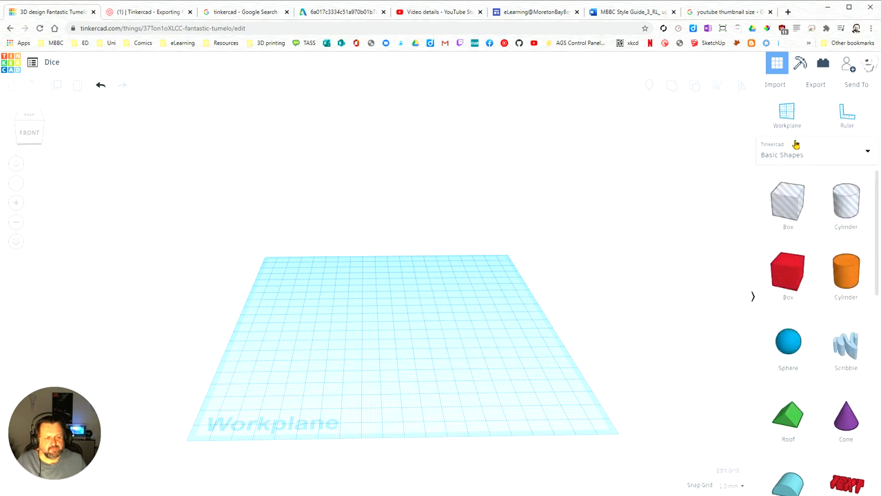
scroll(down, 3)
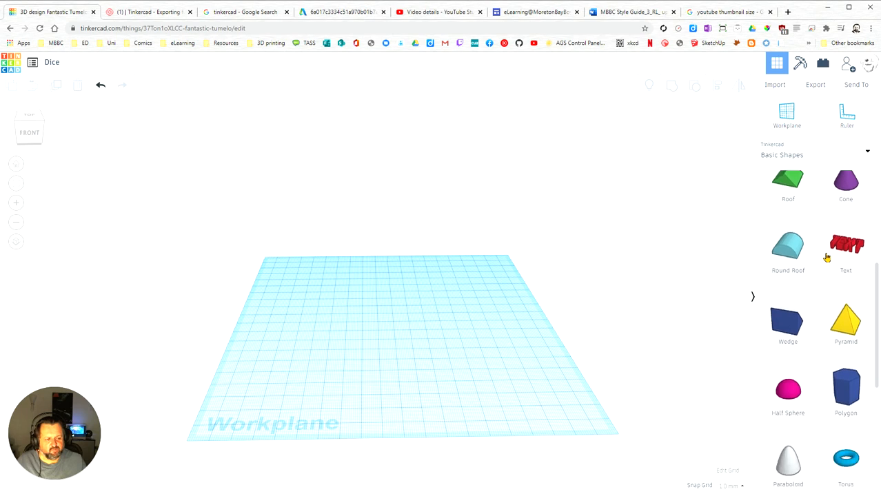
scroll(down, 3)
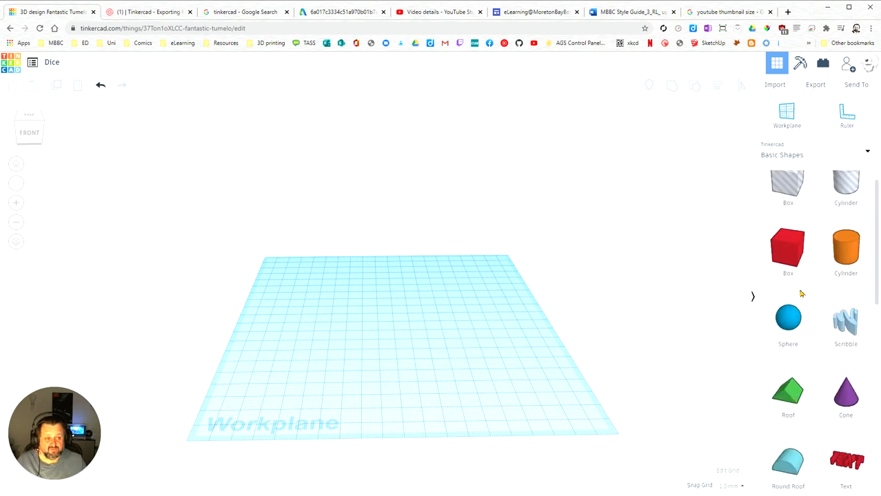
click(787, 248)
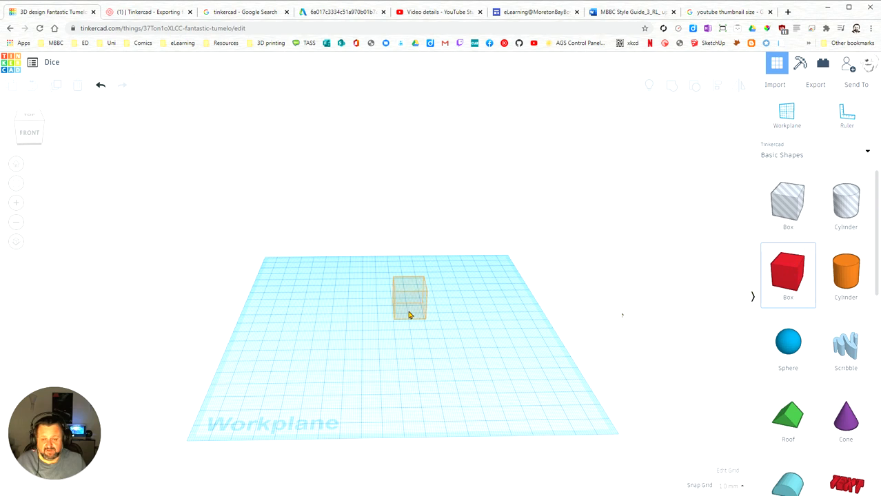